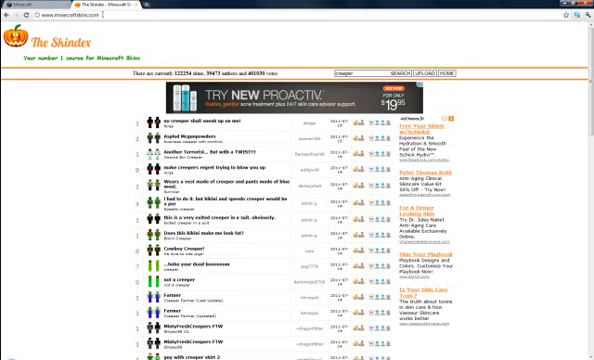
Step: Browse down through The Skindex creeper skin search results
scroll("down", 3)
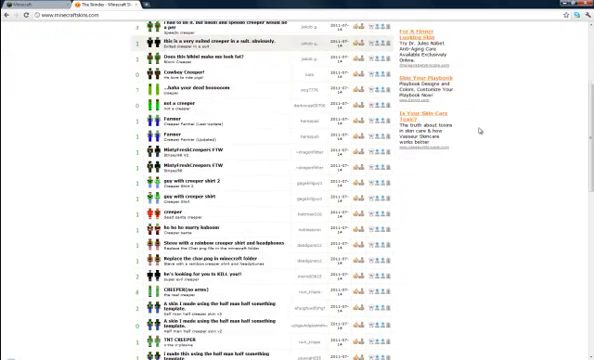
scroll("down", 3)
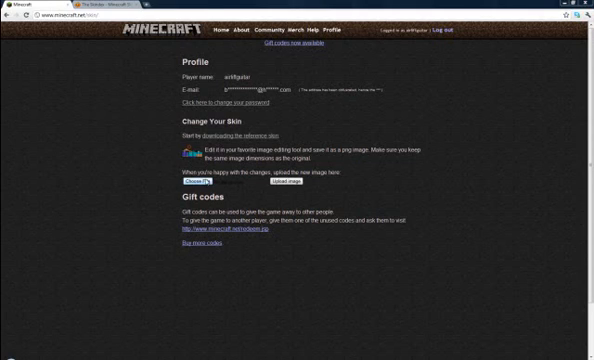
Step: Choose the skin PNG from the Downloads folder for the minecraft.net skin upload
left_click(193, 183)
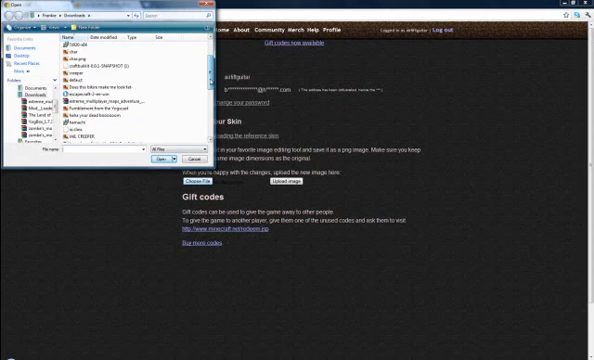
scroll("down", 3)
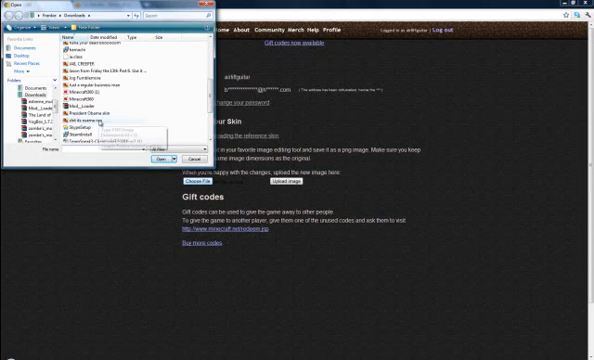
left_click(156, 159)
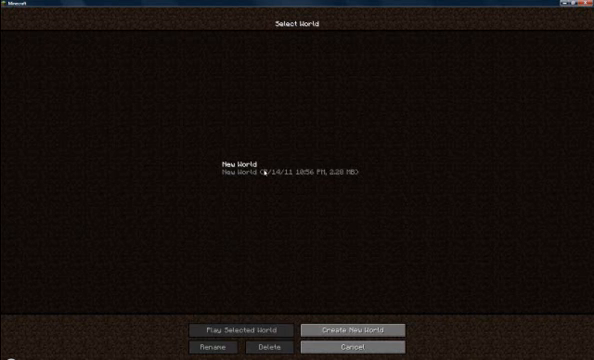
Step: Select the New World save on Minecraft's world selection screen
left_click(297, 168)
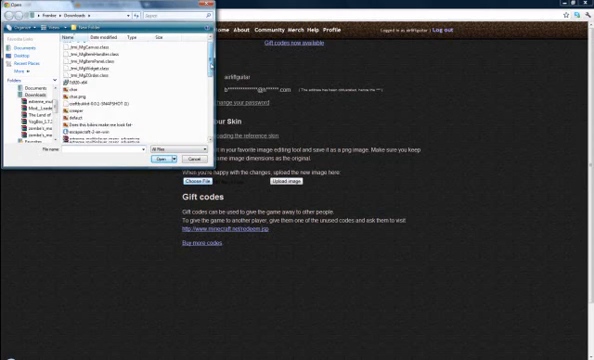
Step: Scroll through the Downloads folder in the Open dialog to find the skin file
scroll("down", 3)
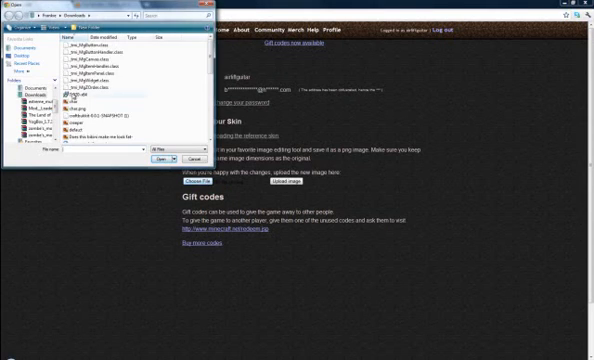
scroll("down", 3)
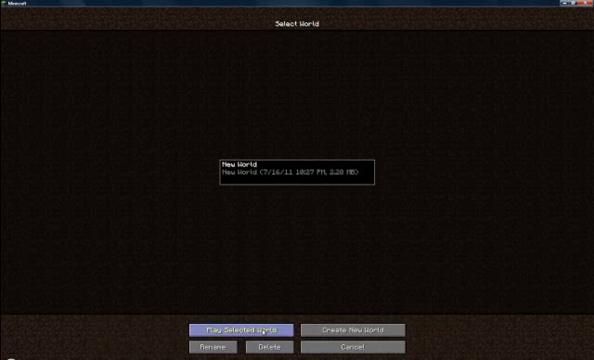
Step: Load the New World save to test the uploaded skin in game
left_click(236, 329)
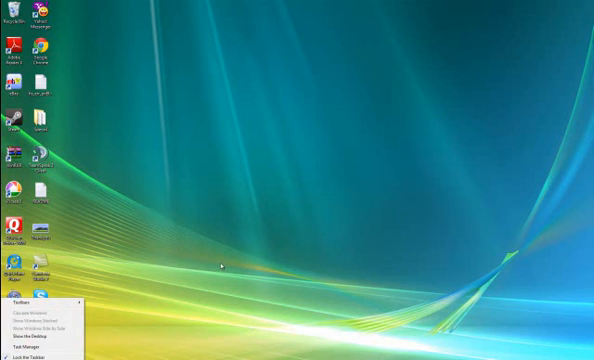
Step: Open Windows Explorer from the taskbar to reach the .minecraft bin folder
left_click(9, 352)
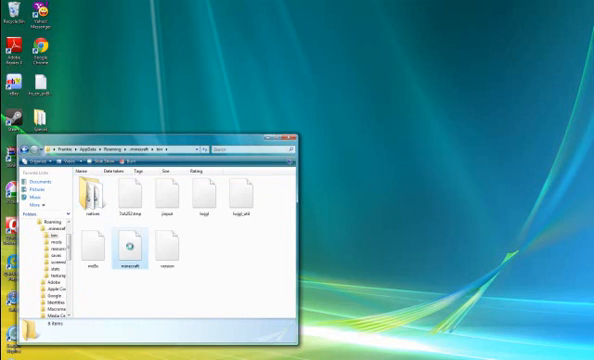
Step: Delete char.png from minecraft.jar's mob folder in 7-Zip, after dismissing a file-in-use error
right_click(127, 253)
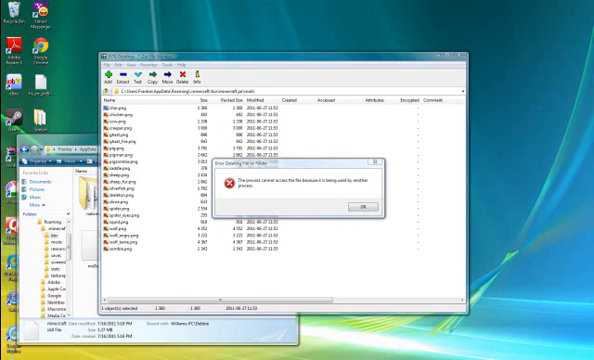
left_click(358, 204)
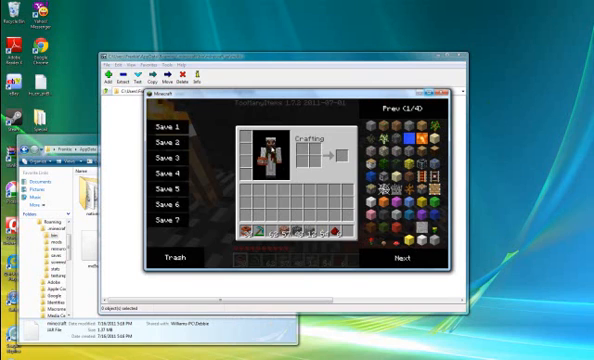
mouse_move(419, 135)
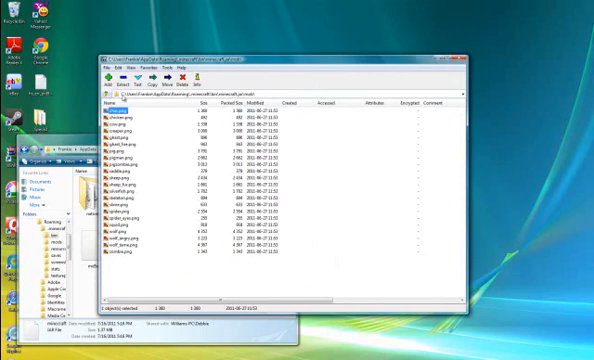
left_click(181, 78)
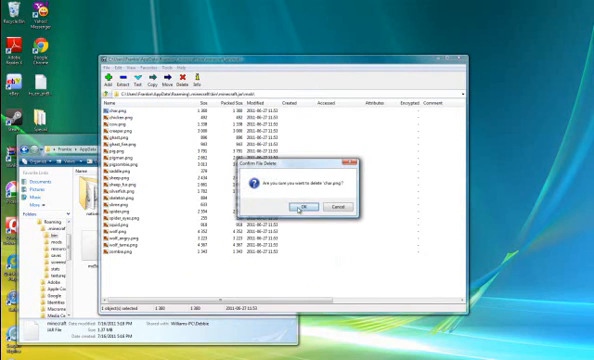
left_click(296, 207)
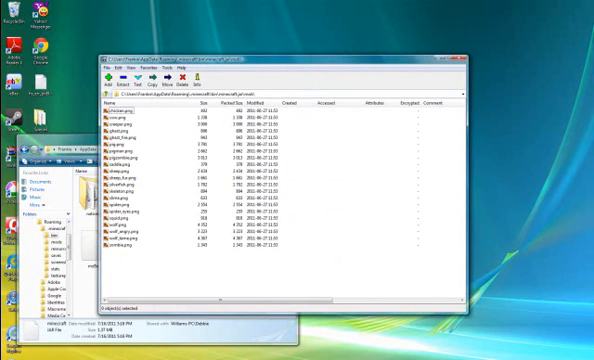
left_click(8, 353)
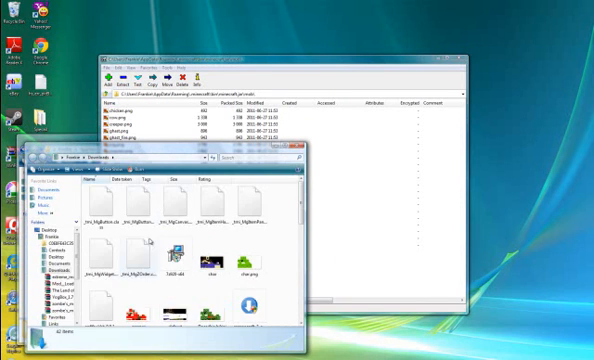
Step: Select the downloaded skin PNG in Downloads and duplicate it
scroll("down", 3)
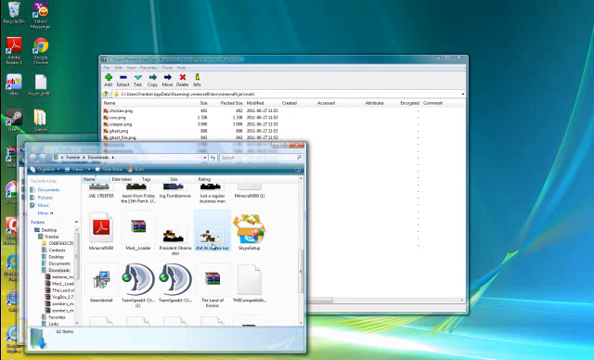
left_click(200, 240)
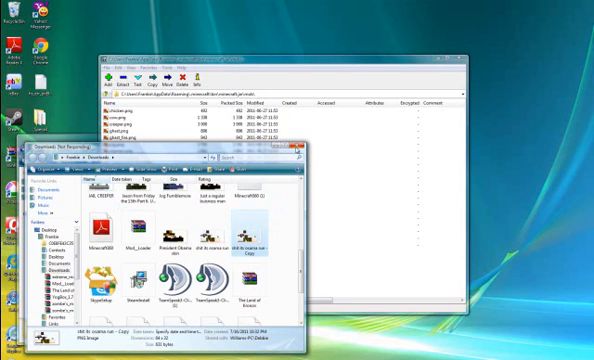
left_click(12, 353)
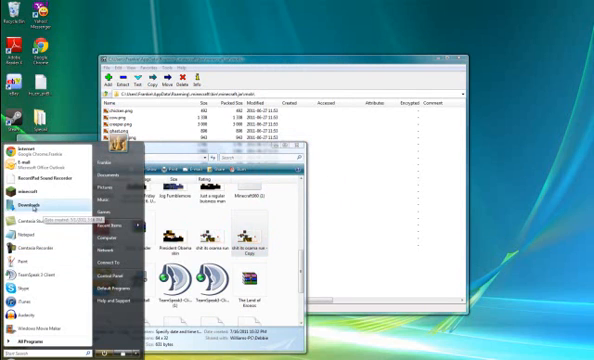
Step: View minecraft.net/img/char.png in Chrome and save the image through its context menu
left_click(35, 204)
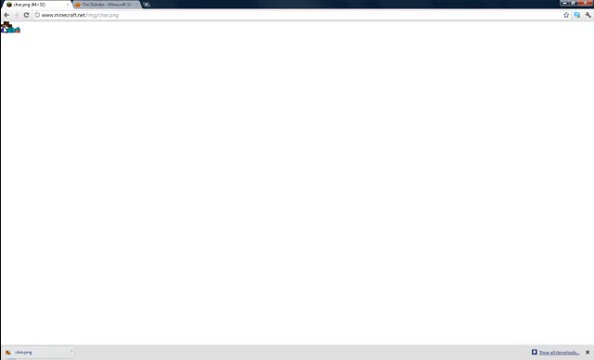
right_click(10, 35)
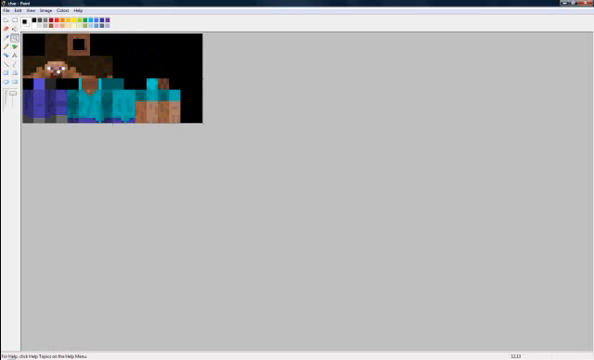
Step: Paint a pink patch over the char.png skin's turquoise shirt
left_click(73, 99)
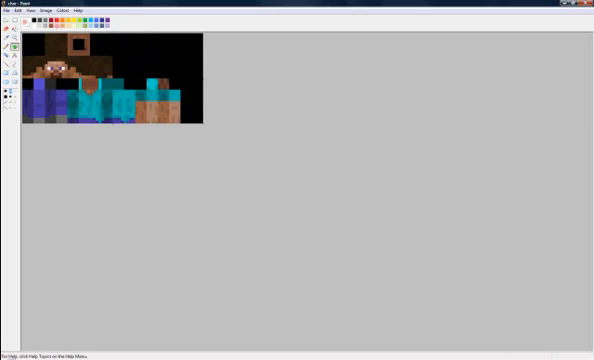
left_click(94, 101)
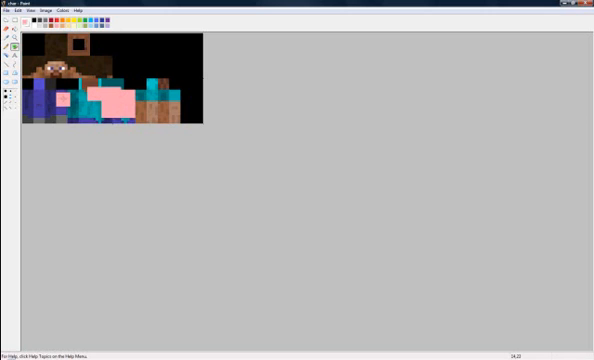
left_click(105, 95)
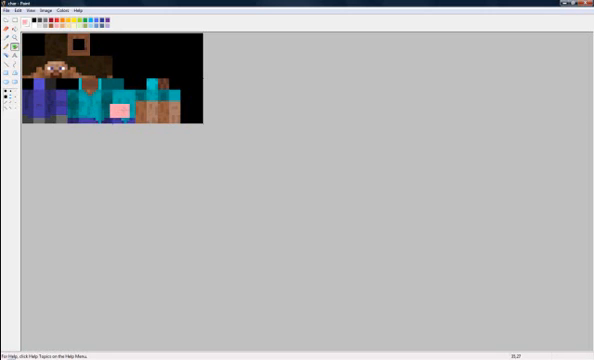